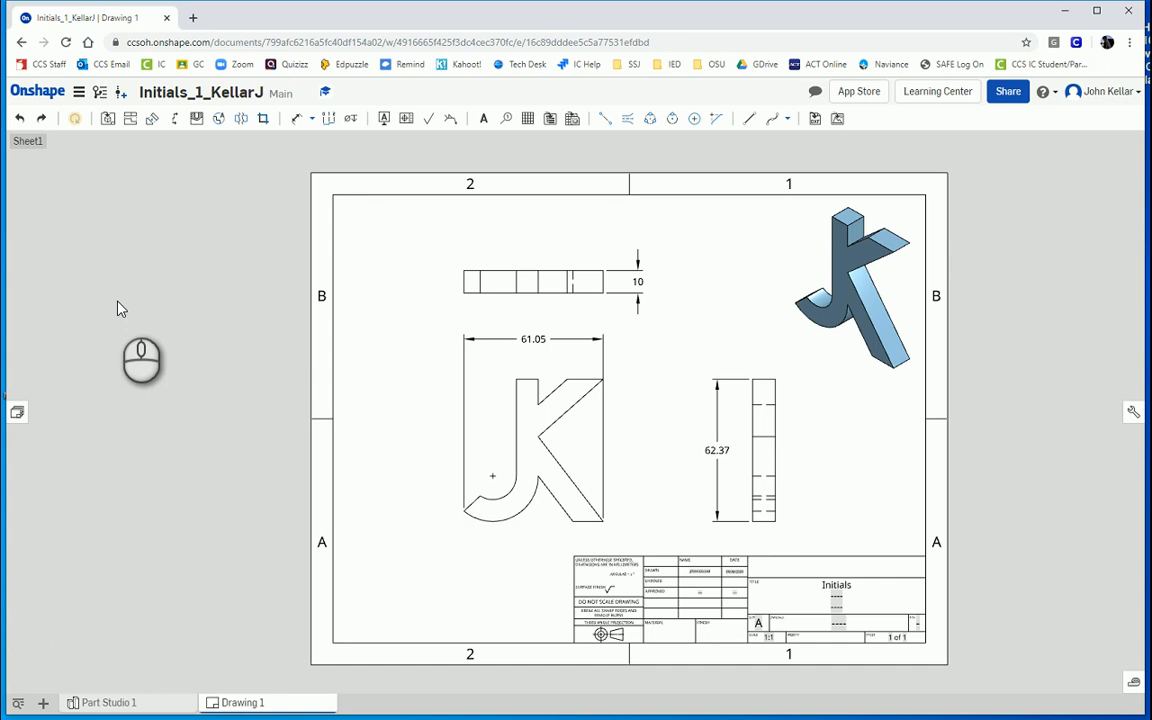
mouse_move(389, 375)
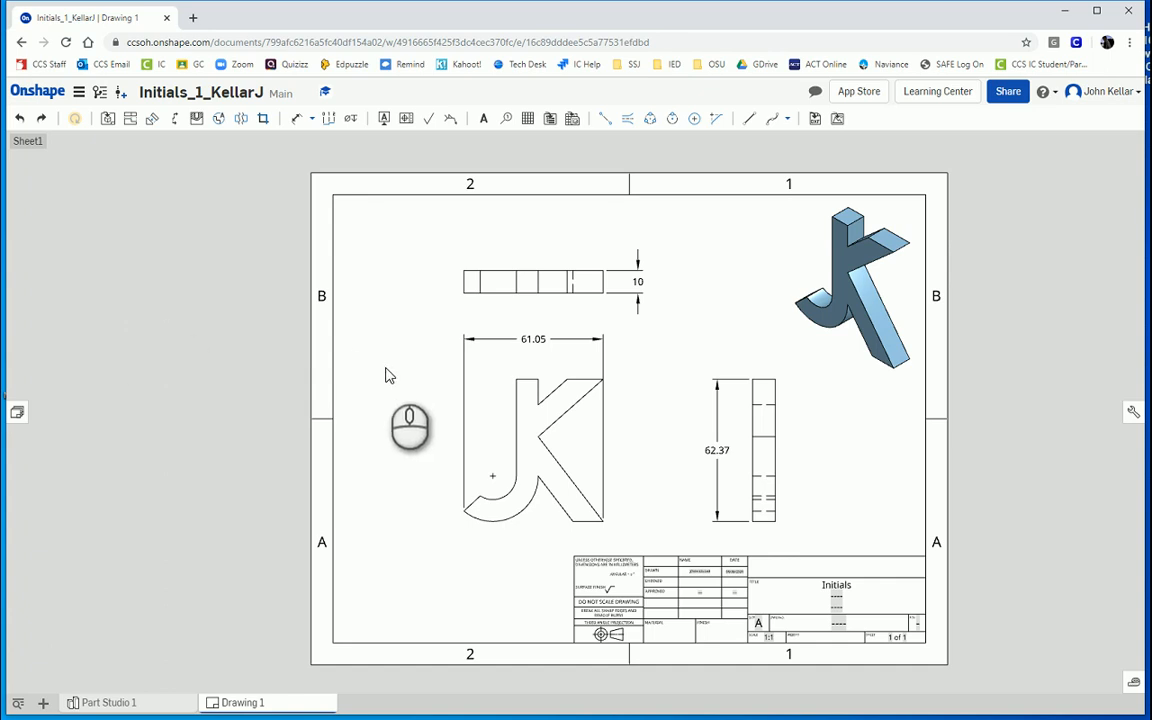
mouse_move(378, 410)
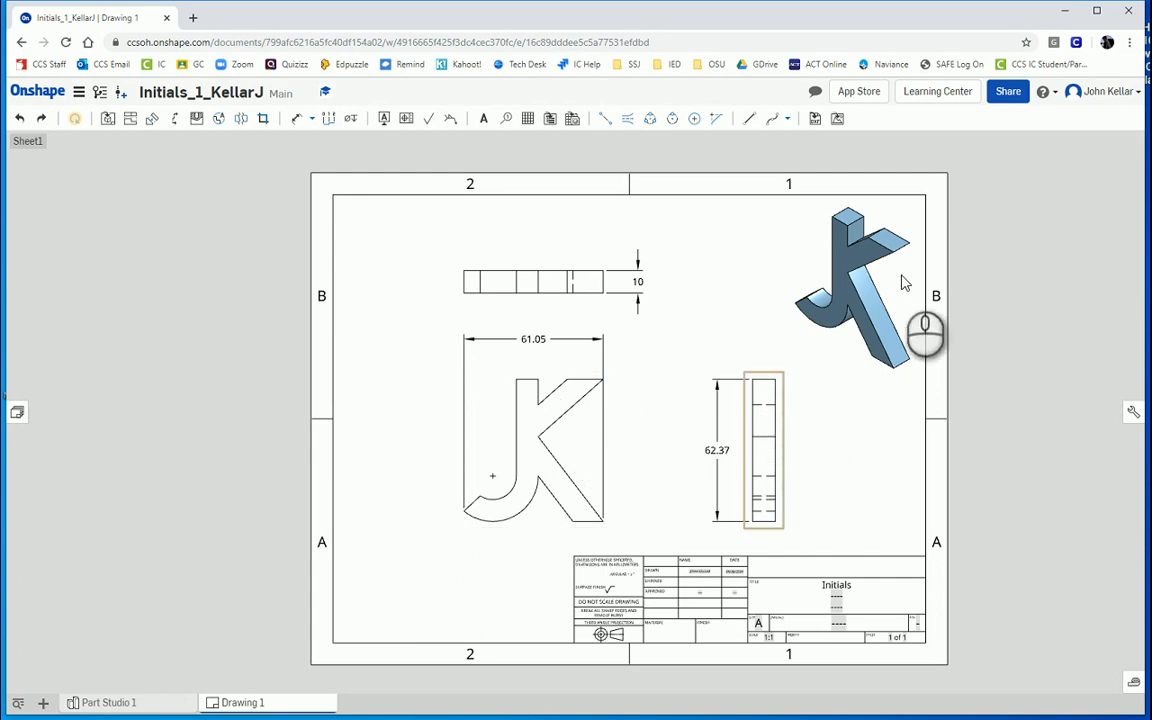
Step: Create a second drawing from the ANSI_A_MM.dwt template with no views
click(893, 267)
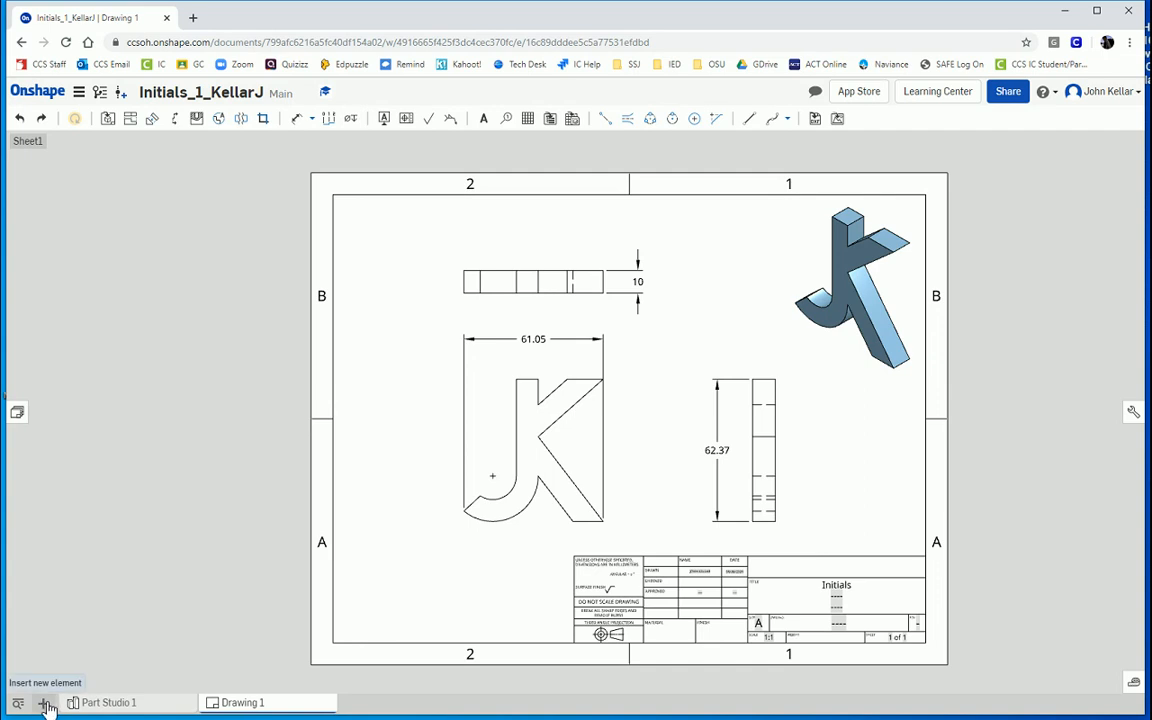
mouse_move(140, 699)
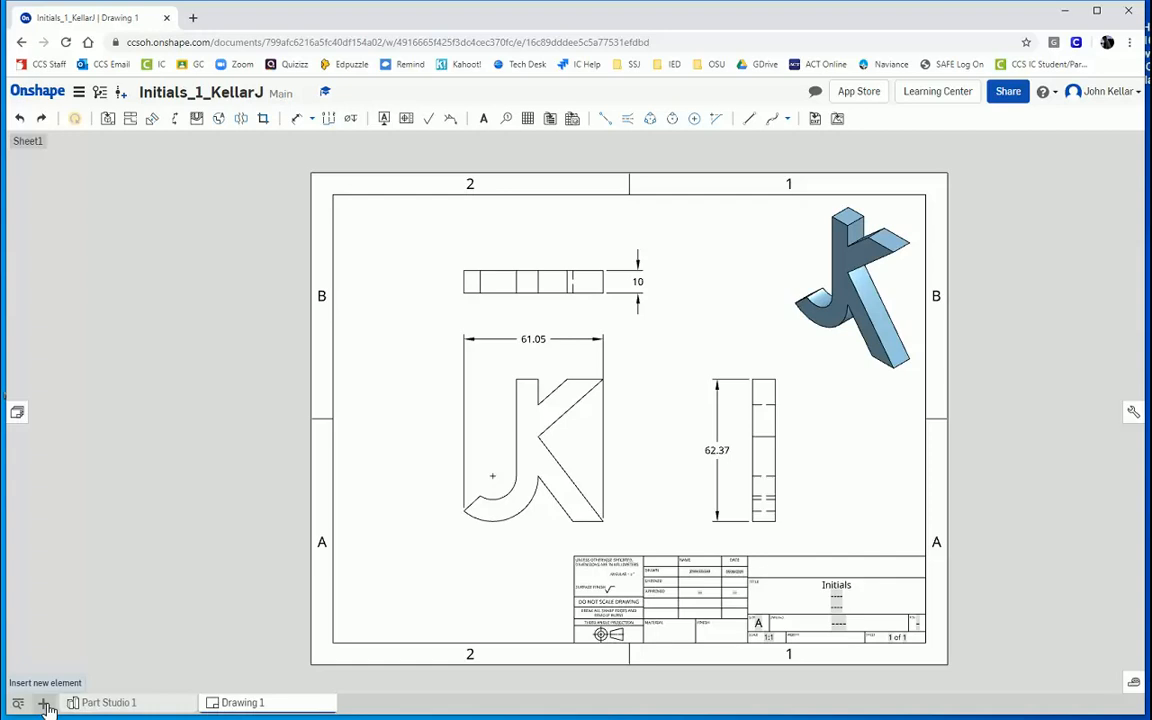
click(43, 701)
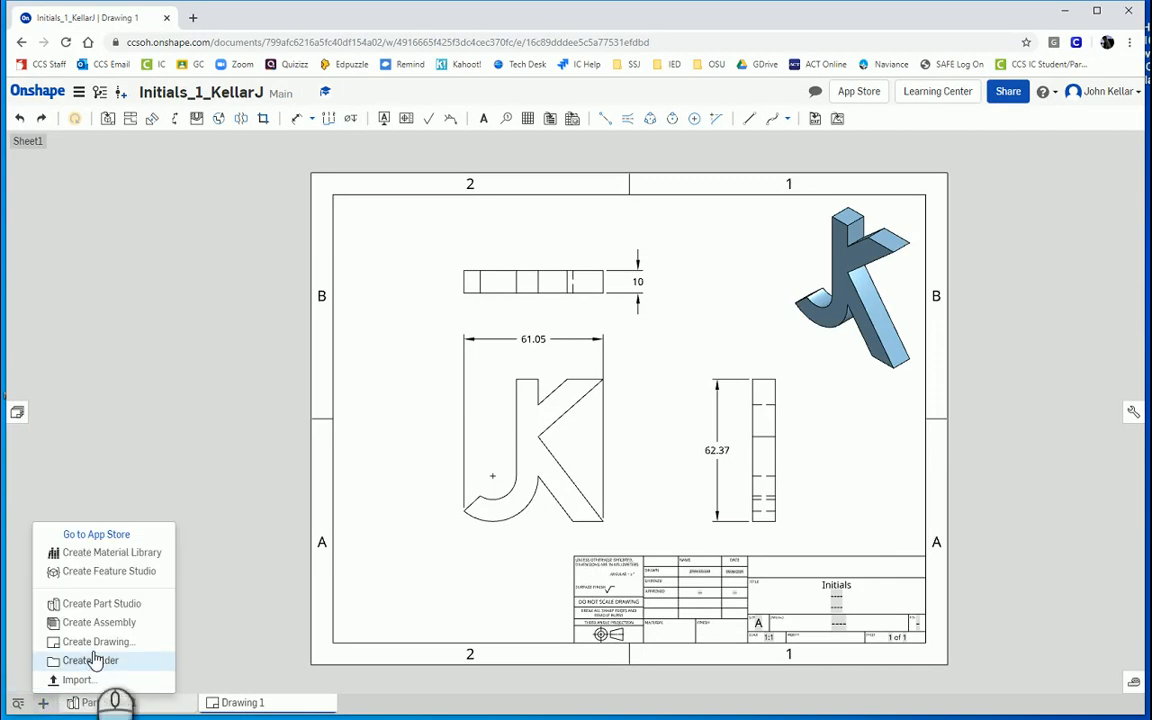
mouse_move(94, 643)
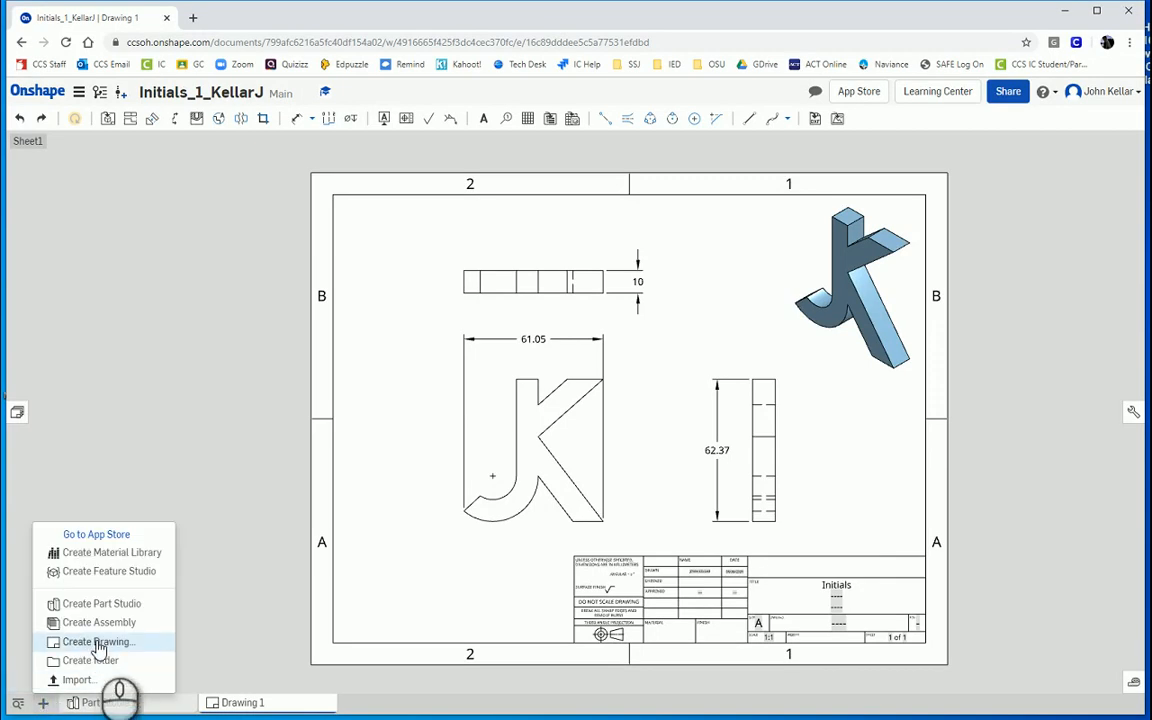
click(96, 642)
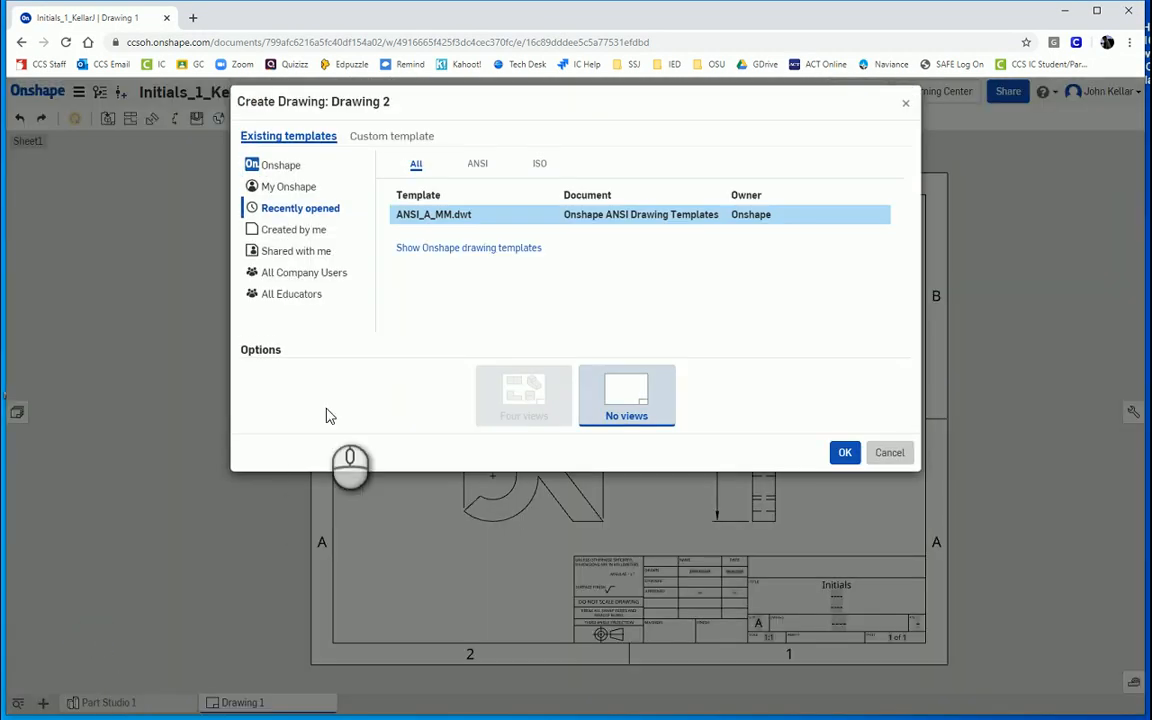
mouse_move(495, 315)
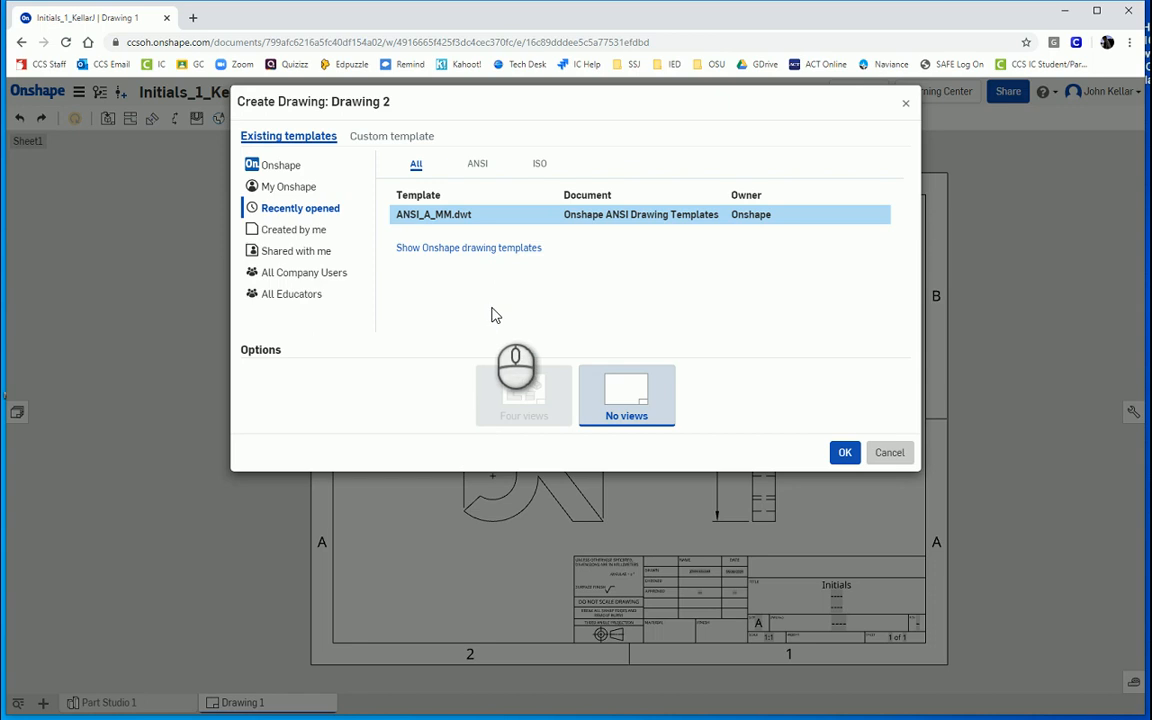
mouse_move(418, 222)
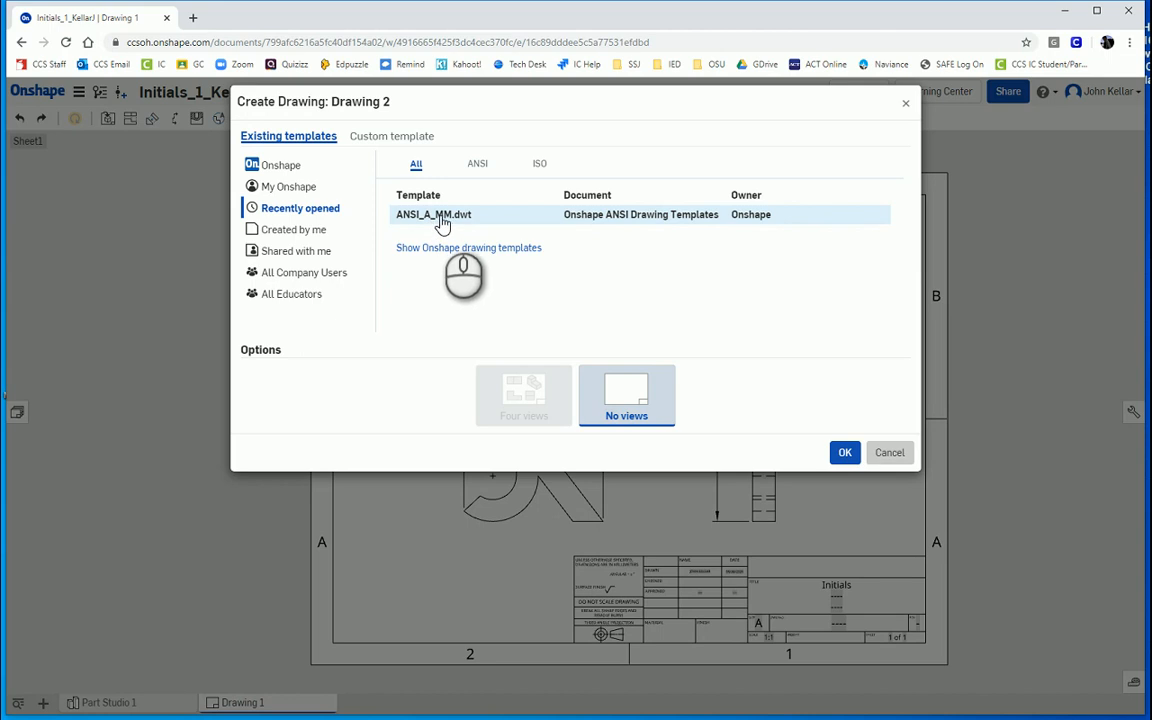
mouse_move(443, 224)
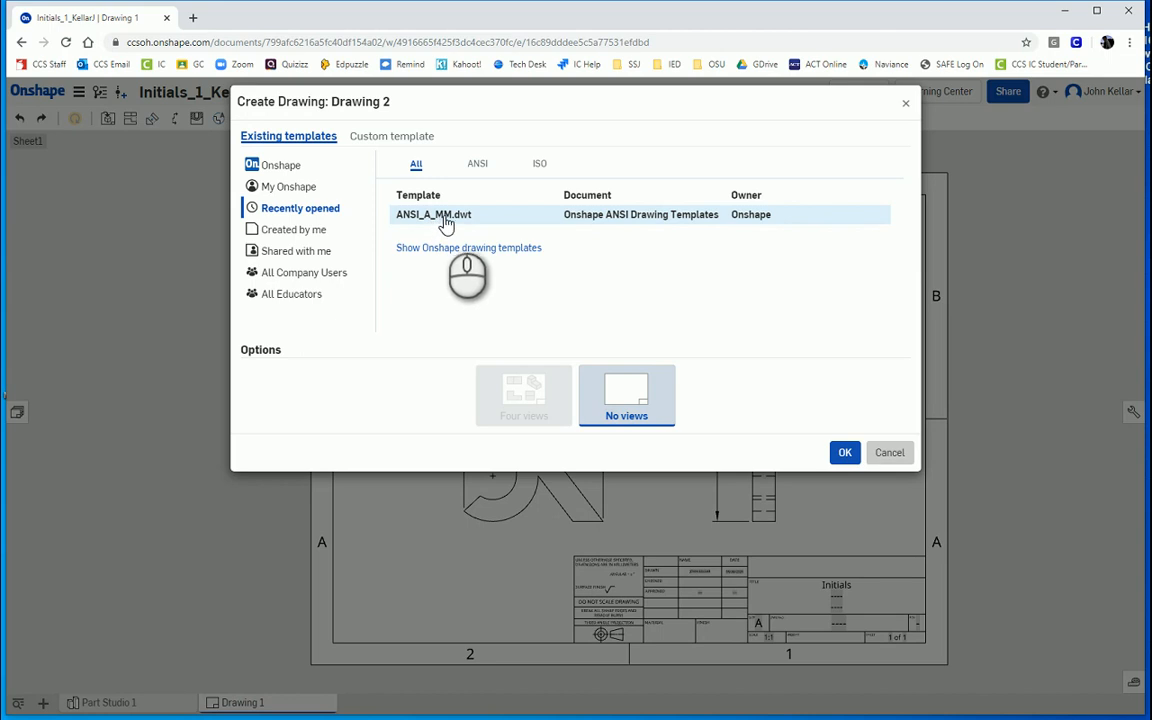
mouse_move(451, 224)
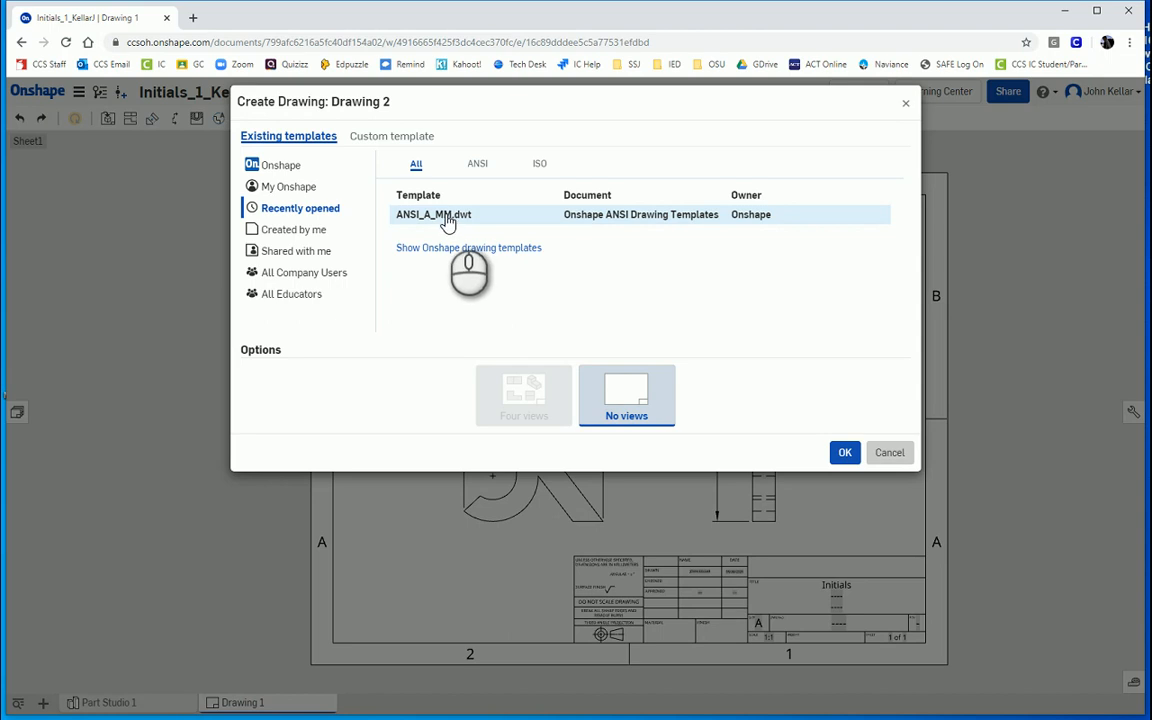
mouse_move(428, 220)
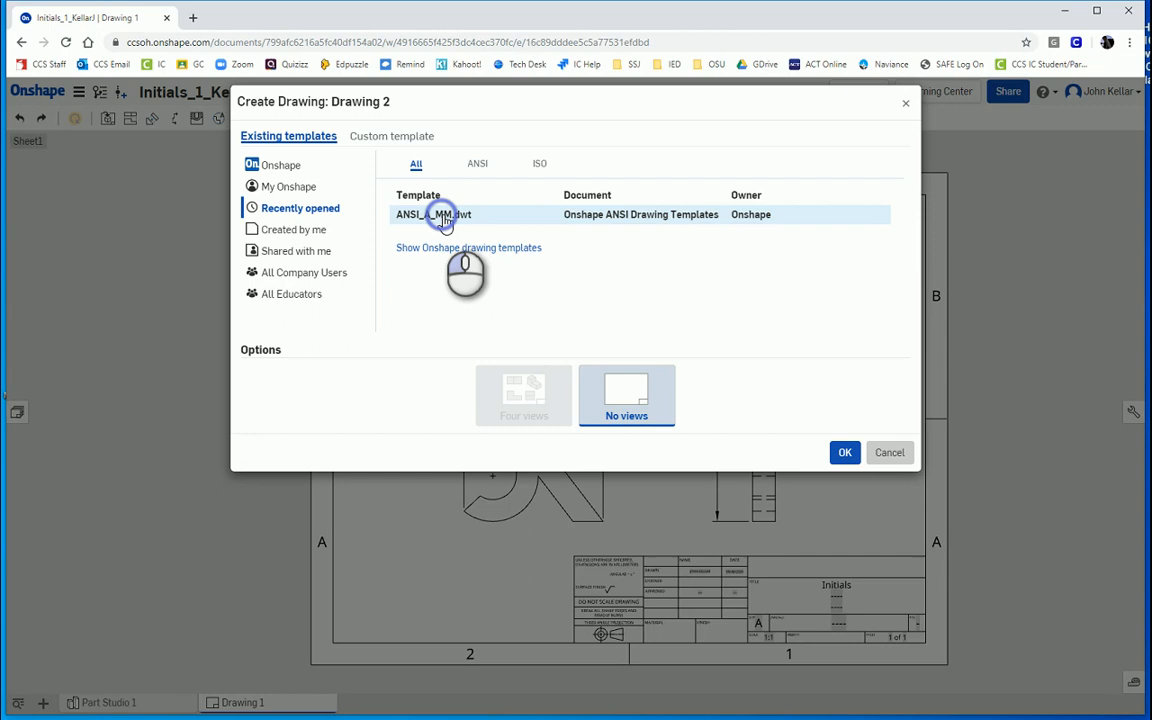
click(844, 452)
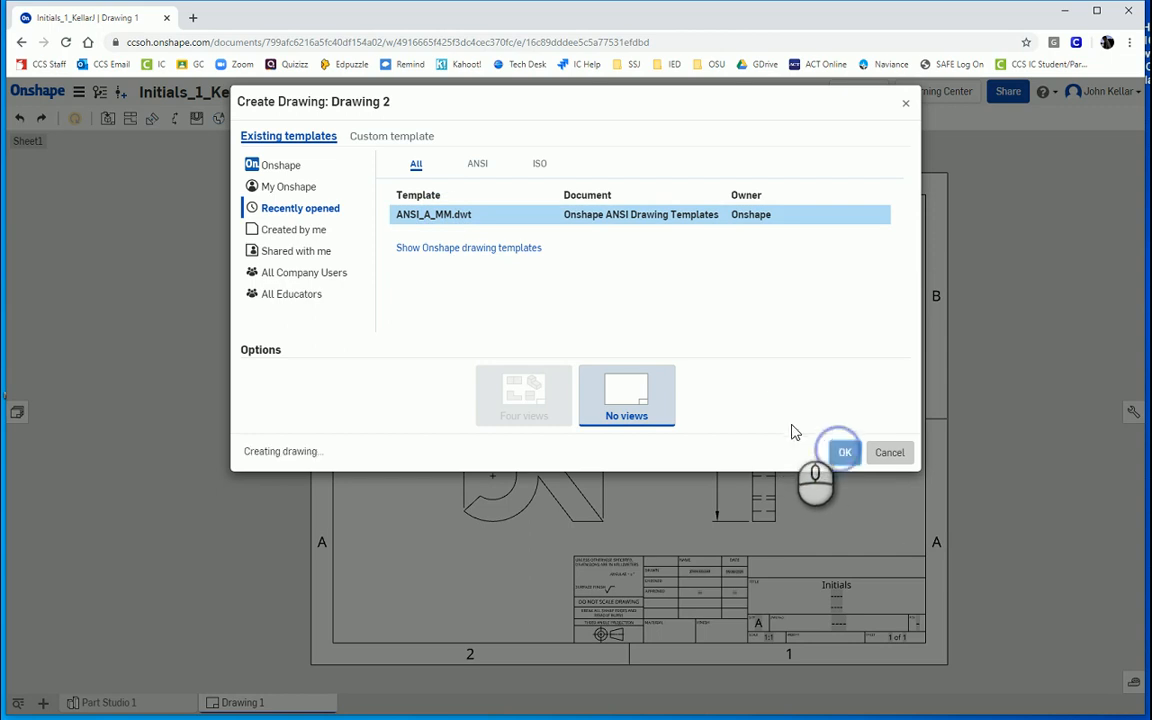
click(844, 453)
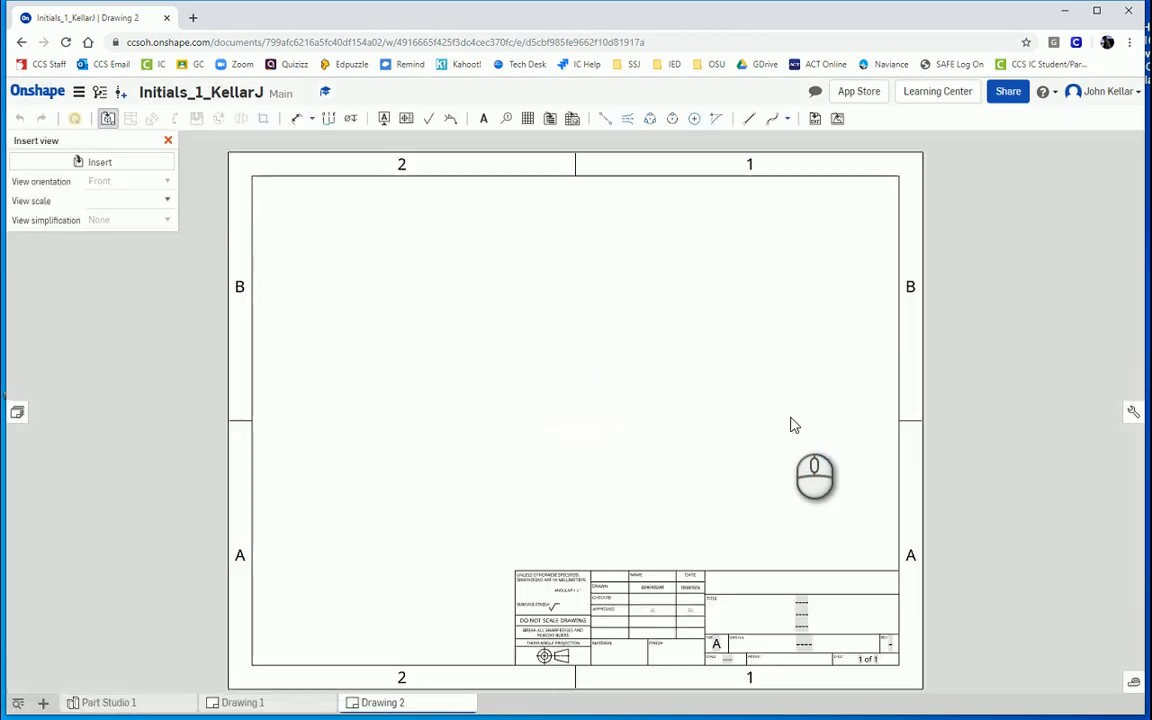
Step: Place a front view of Part 1 at left, then project an isometric view top-right
click(94, 162)
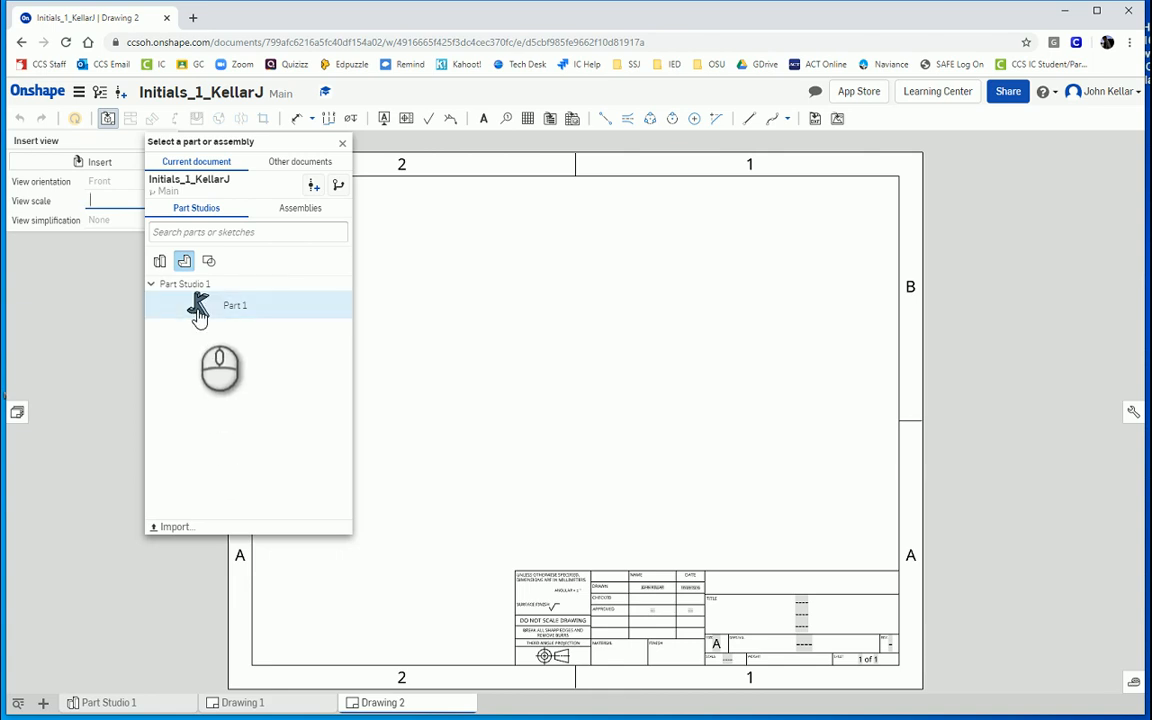
click(234, 305)
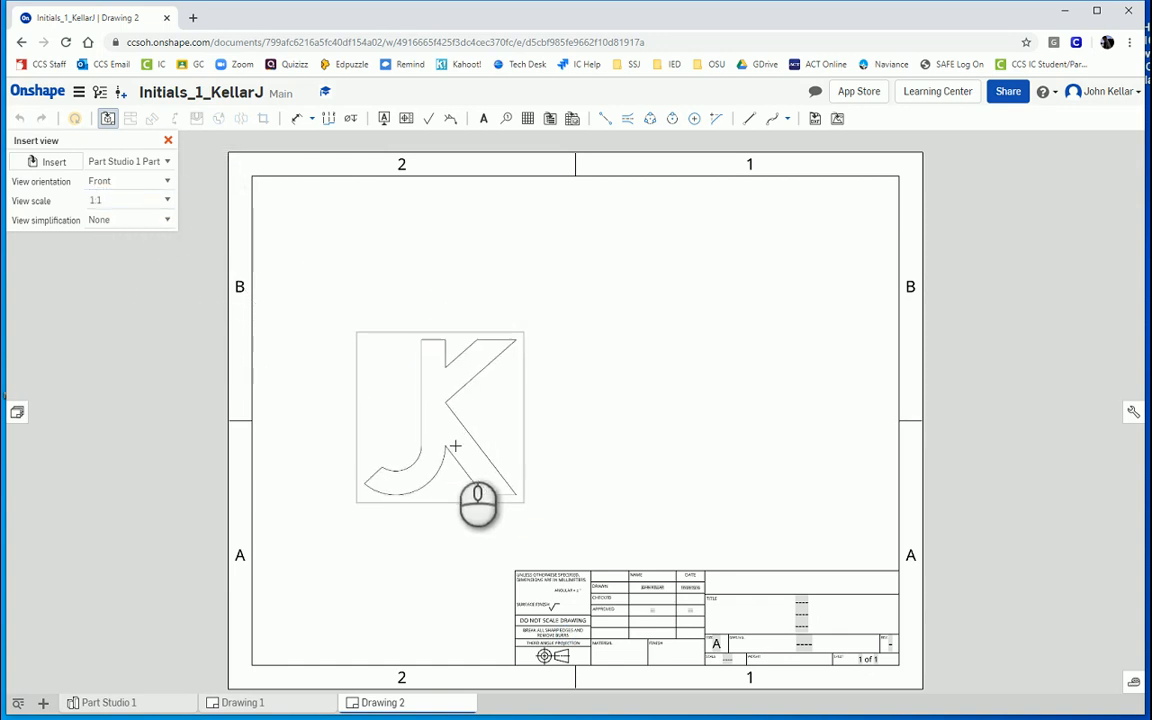
drag(477, 507, 438, 500)
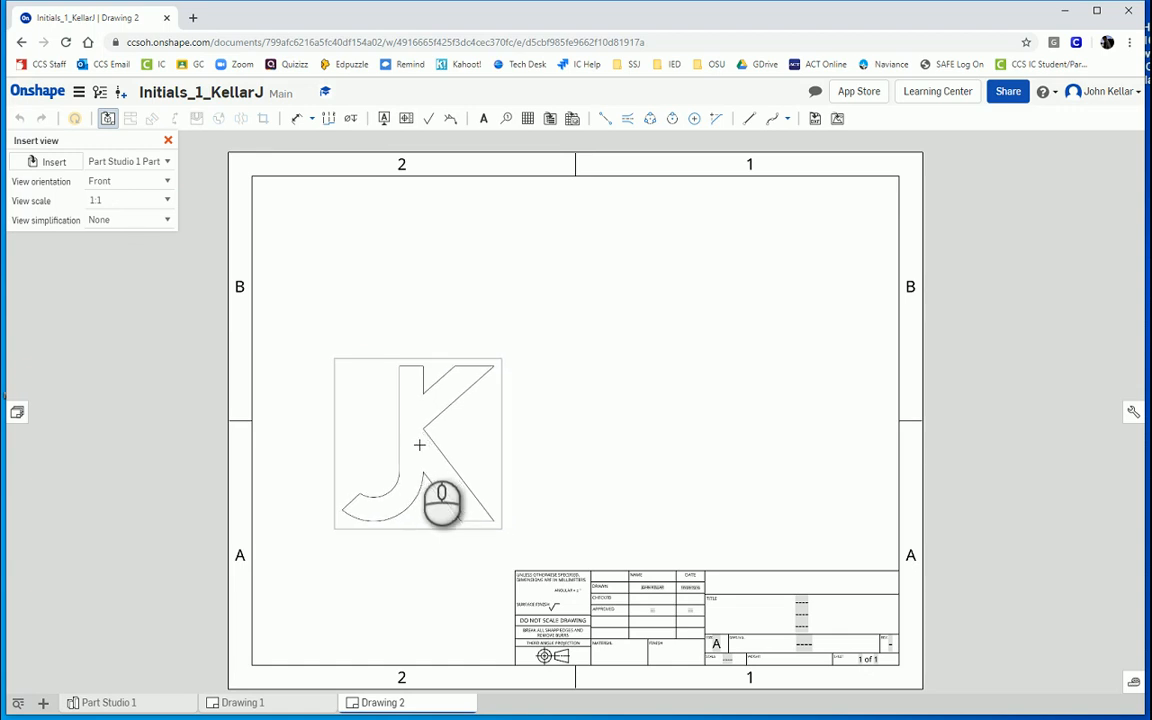
drag(418, 445, 405, 573)
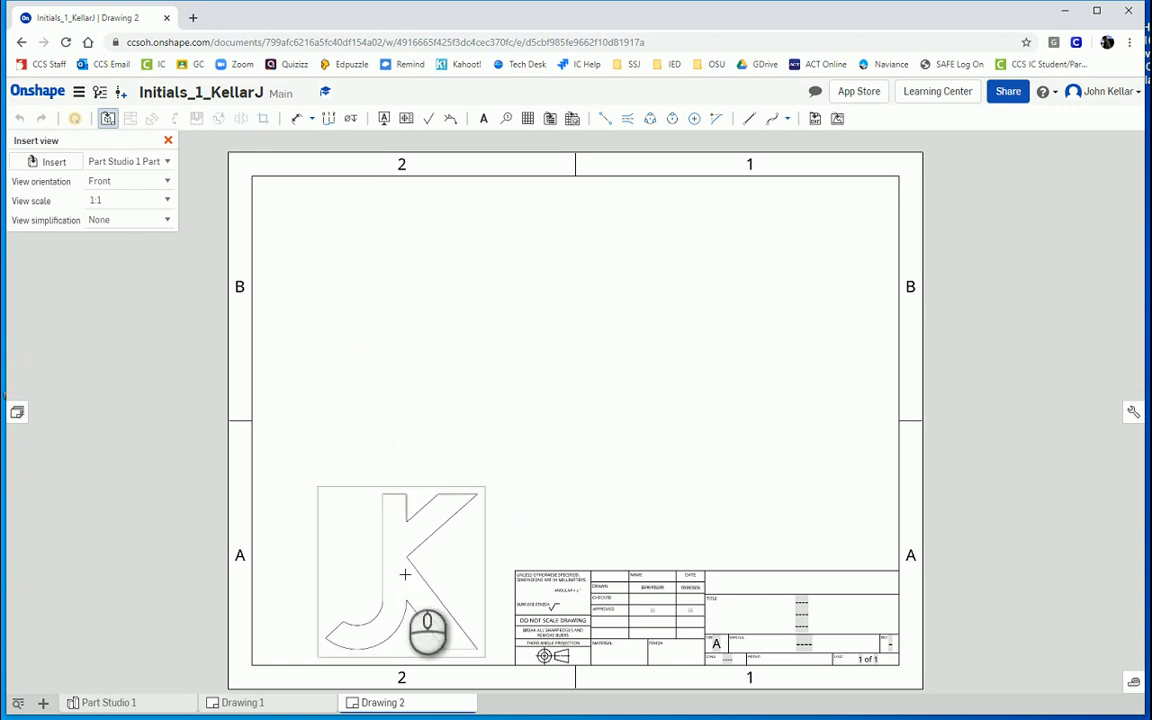
drag(400, 573, 414, 418)
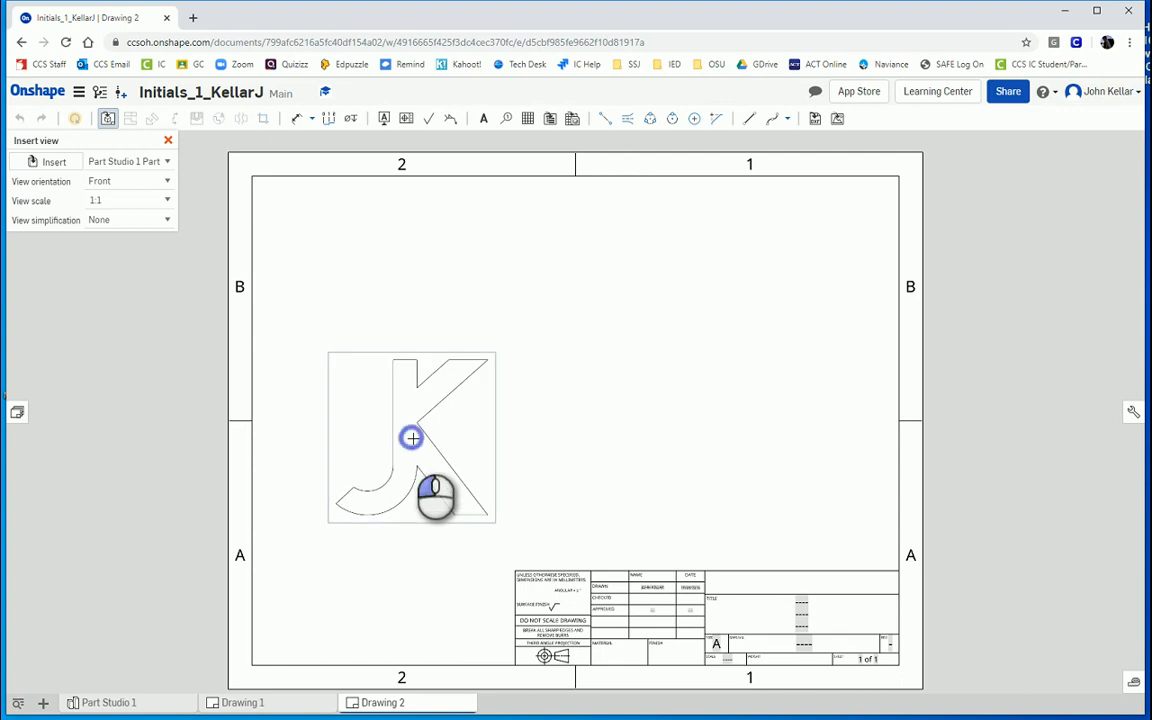
click(410, 438)
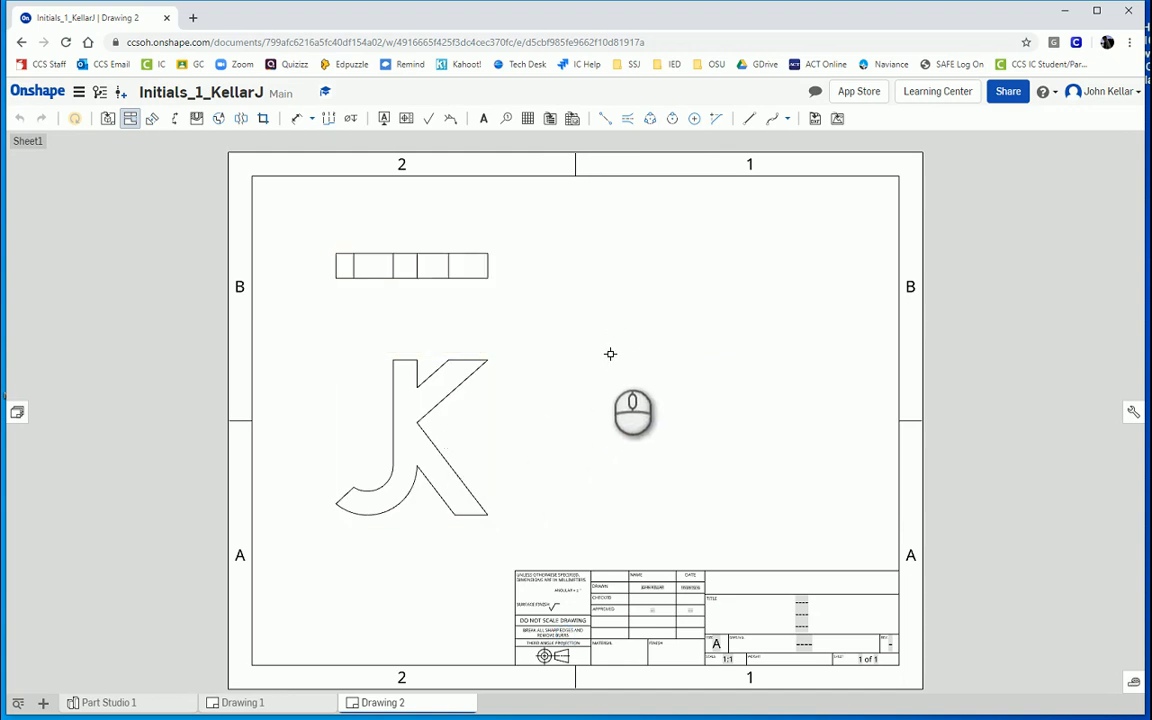
mouse_move(610, 366)
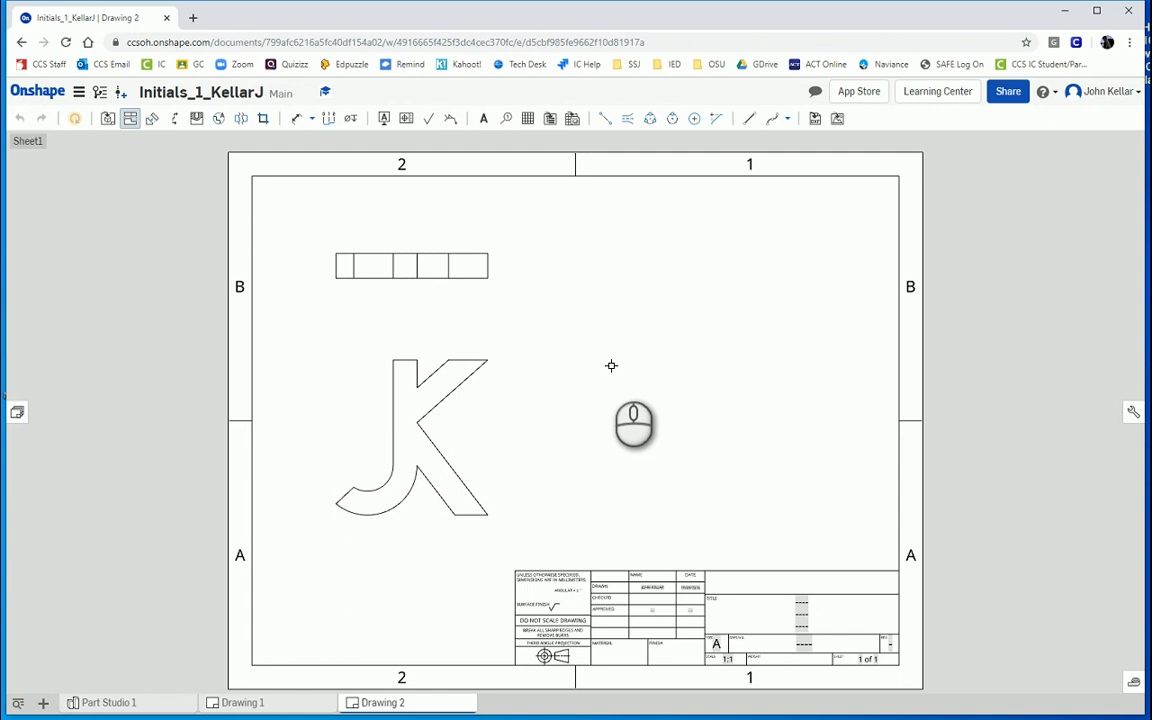
click(405, 435)
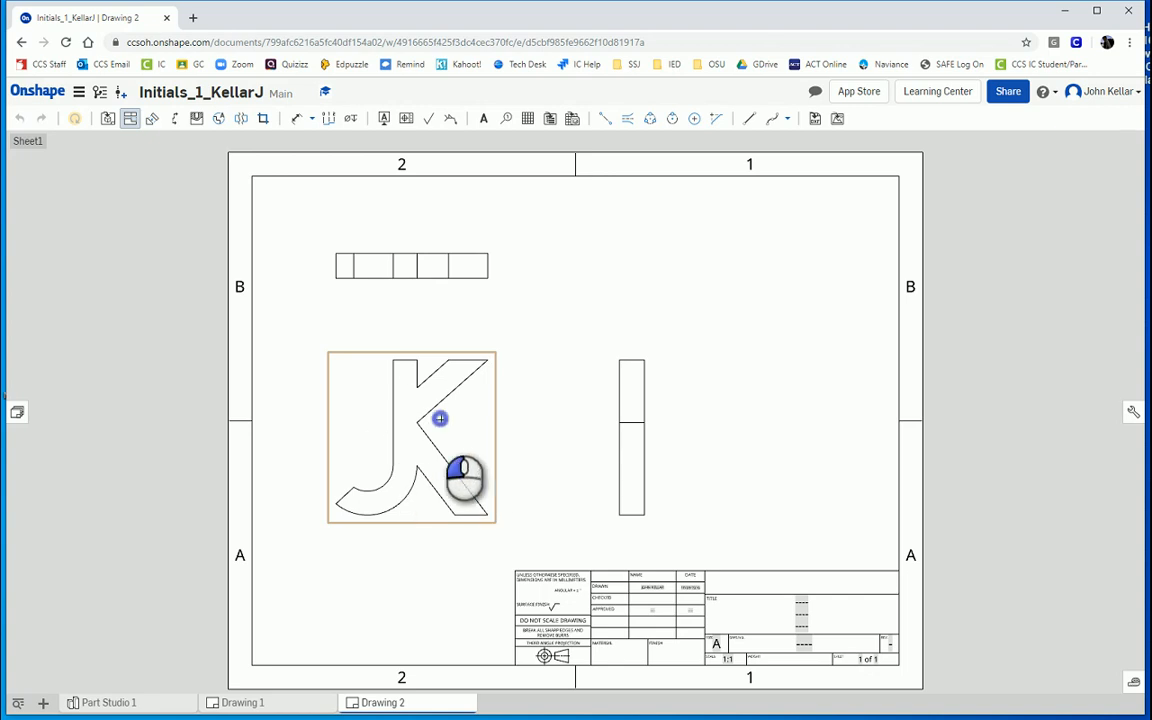
drag(440, 418, 775, 255)
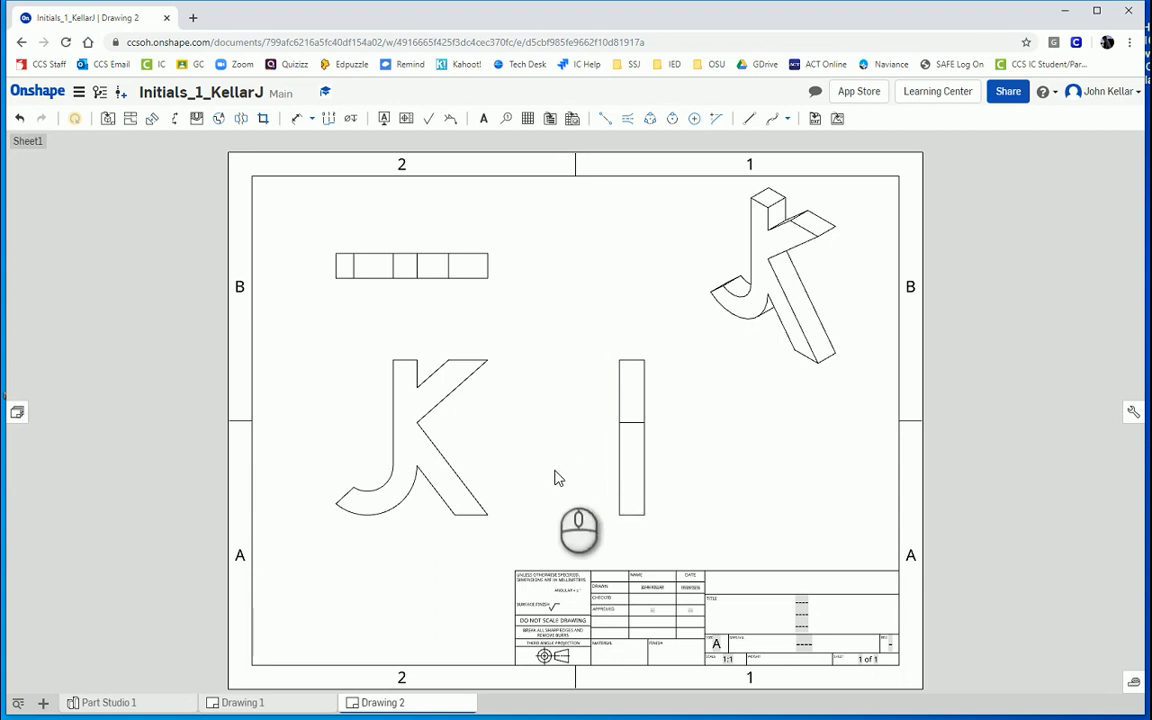
mouse_move(478, 305)
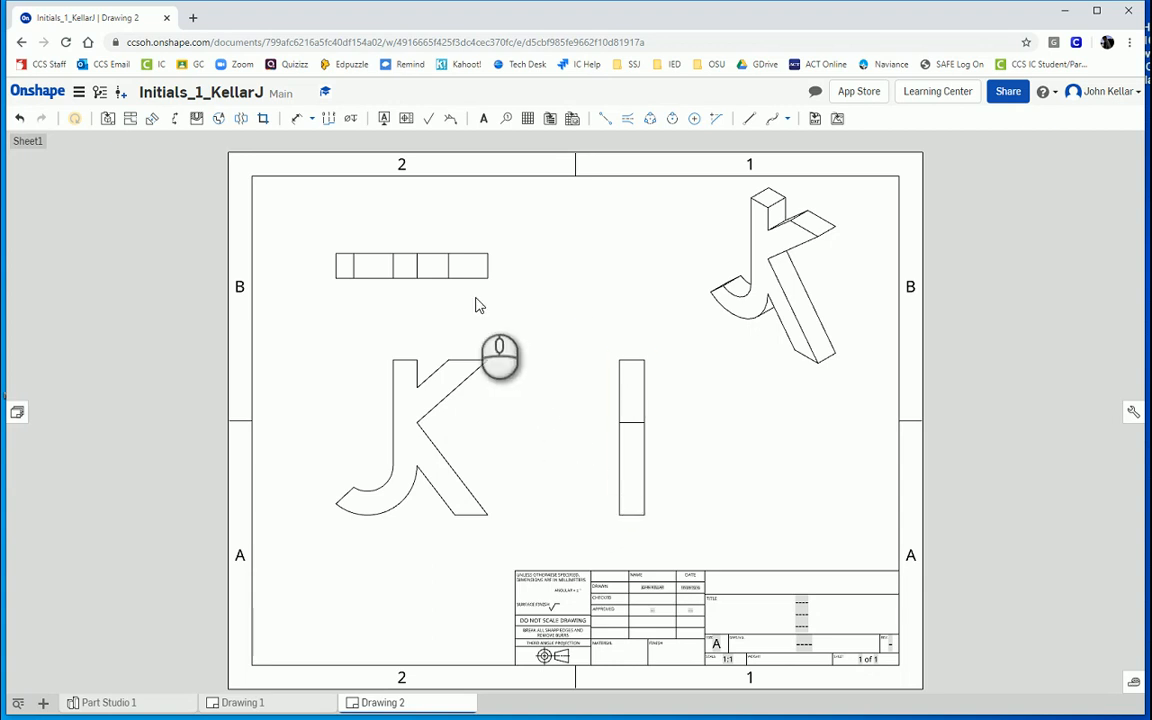
Step: Turn on Show hidden lines for the top view of the JK part
click(411, 265)
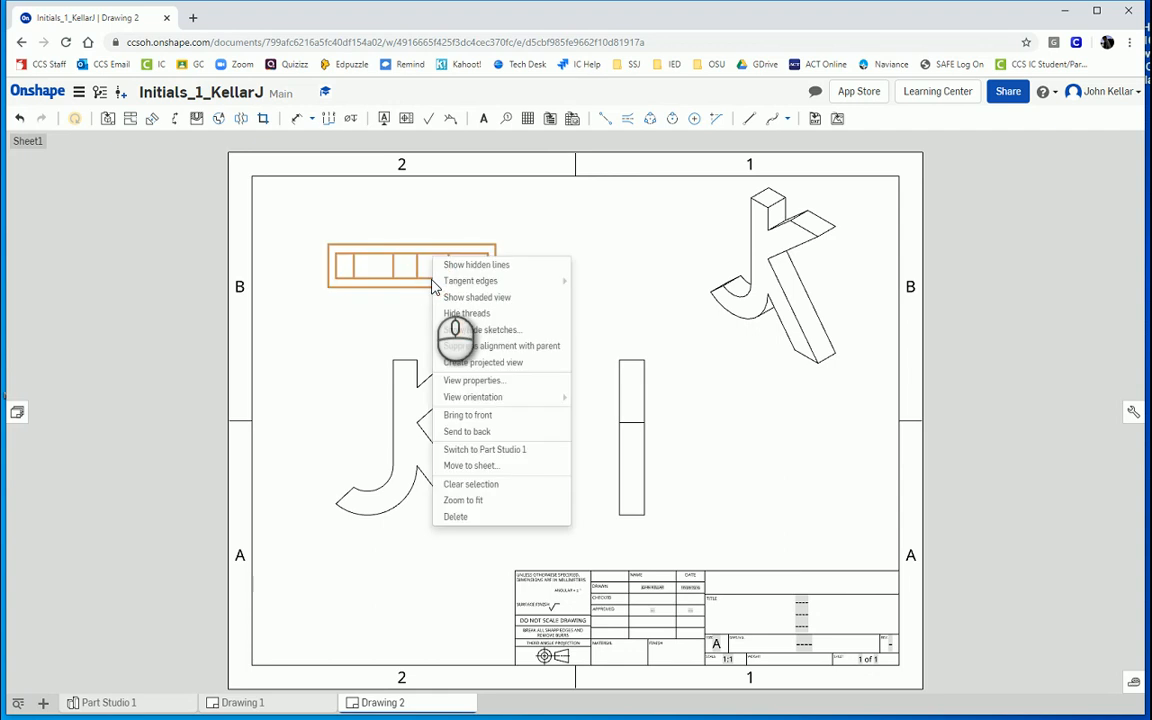
click(478, 262)
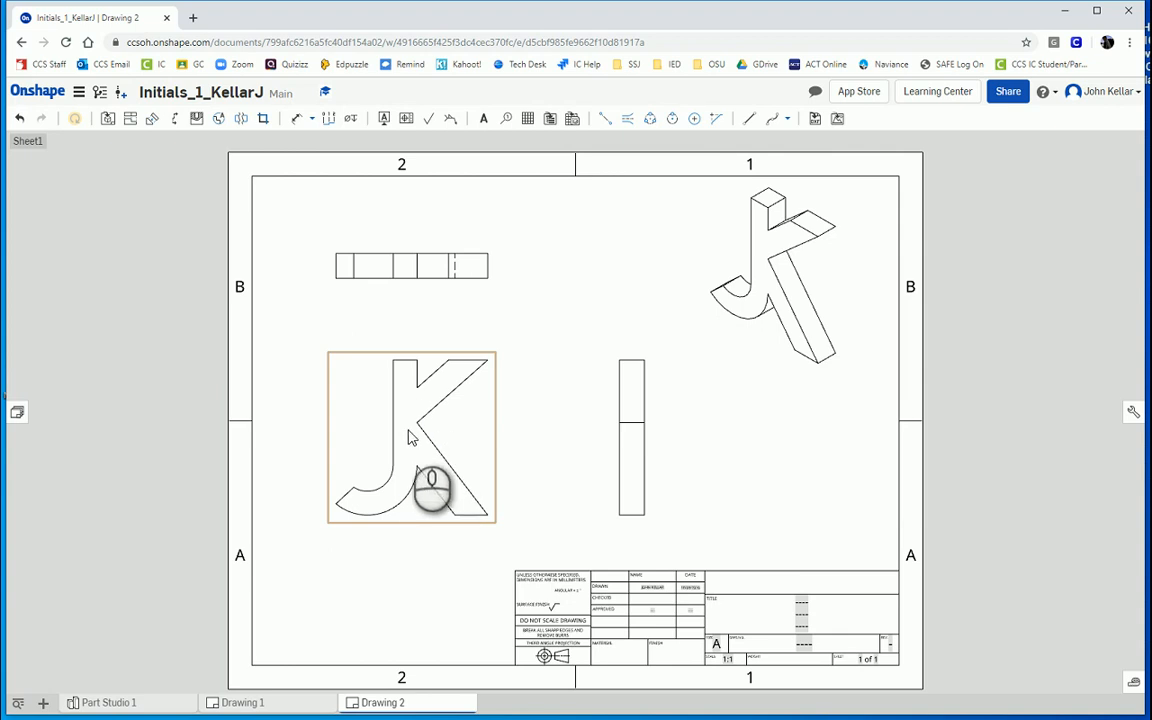
mouse_move(542, 453)
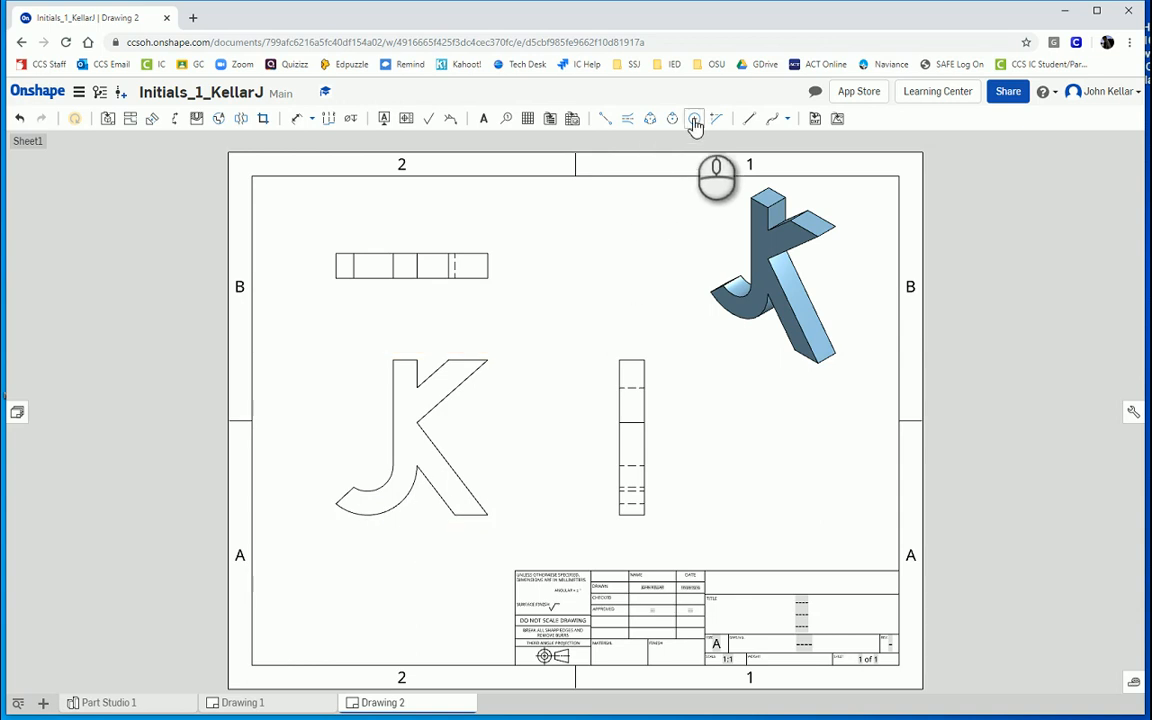
mouse_move(692, 118)
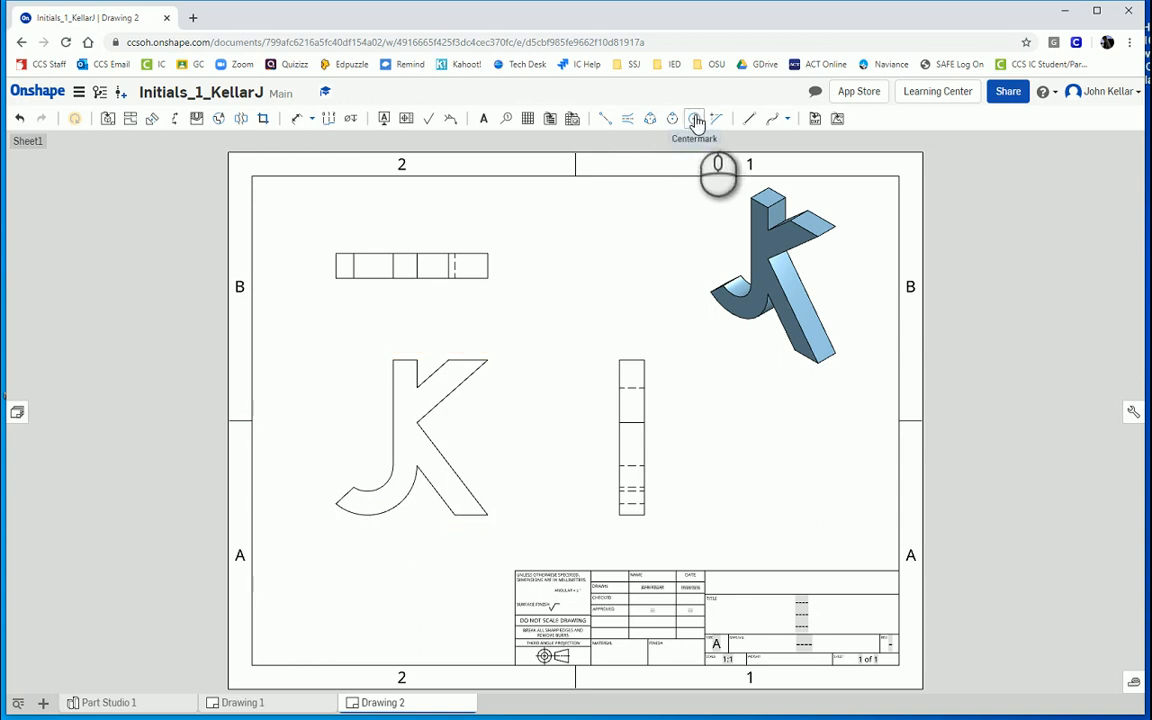
mouse_move(697, 118)
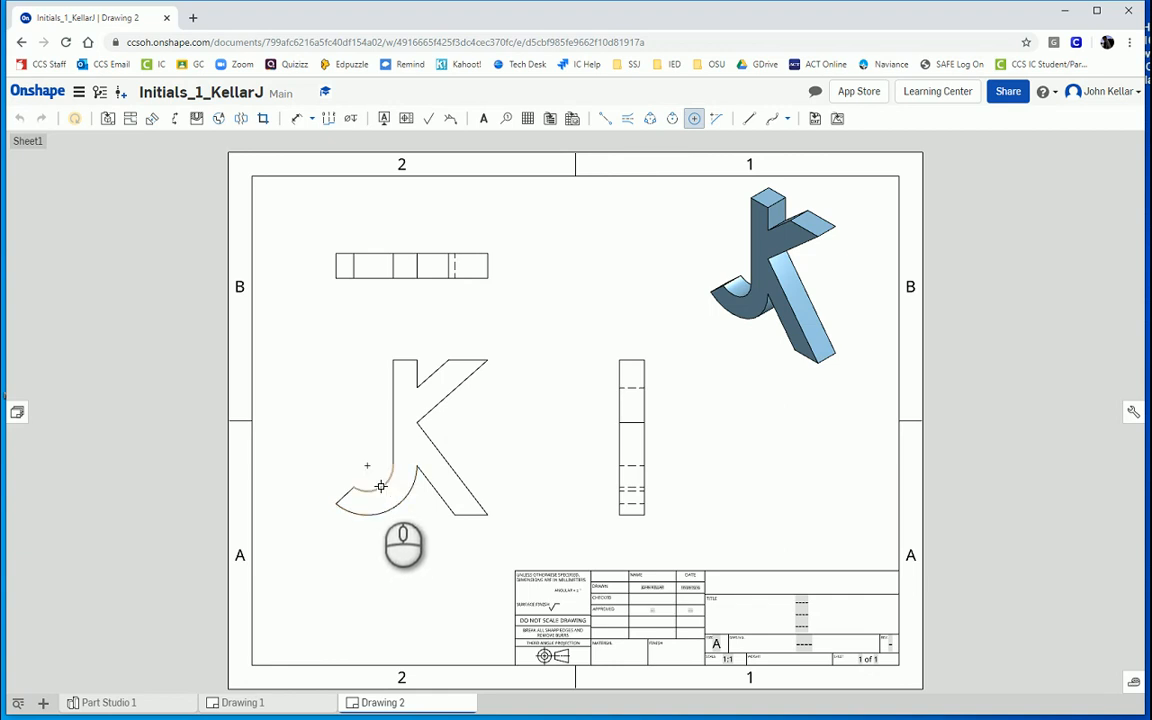
mouse_move(396, 511)
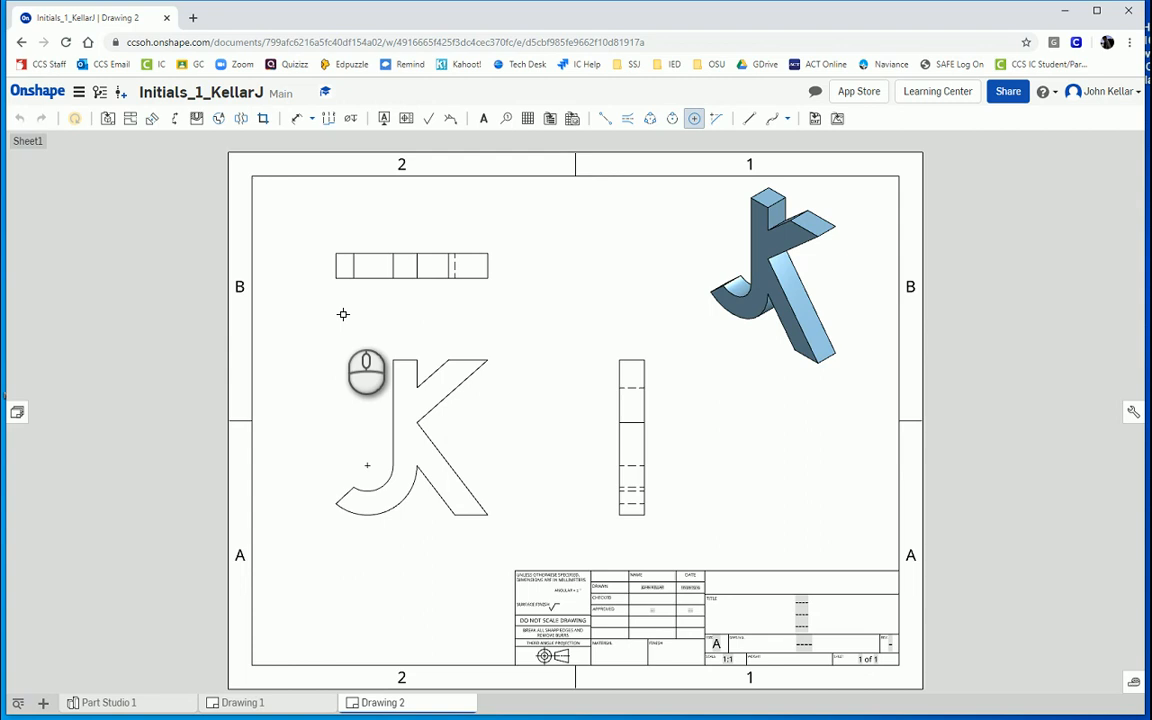
mouse_move(557, 345)
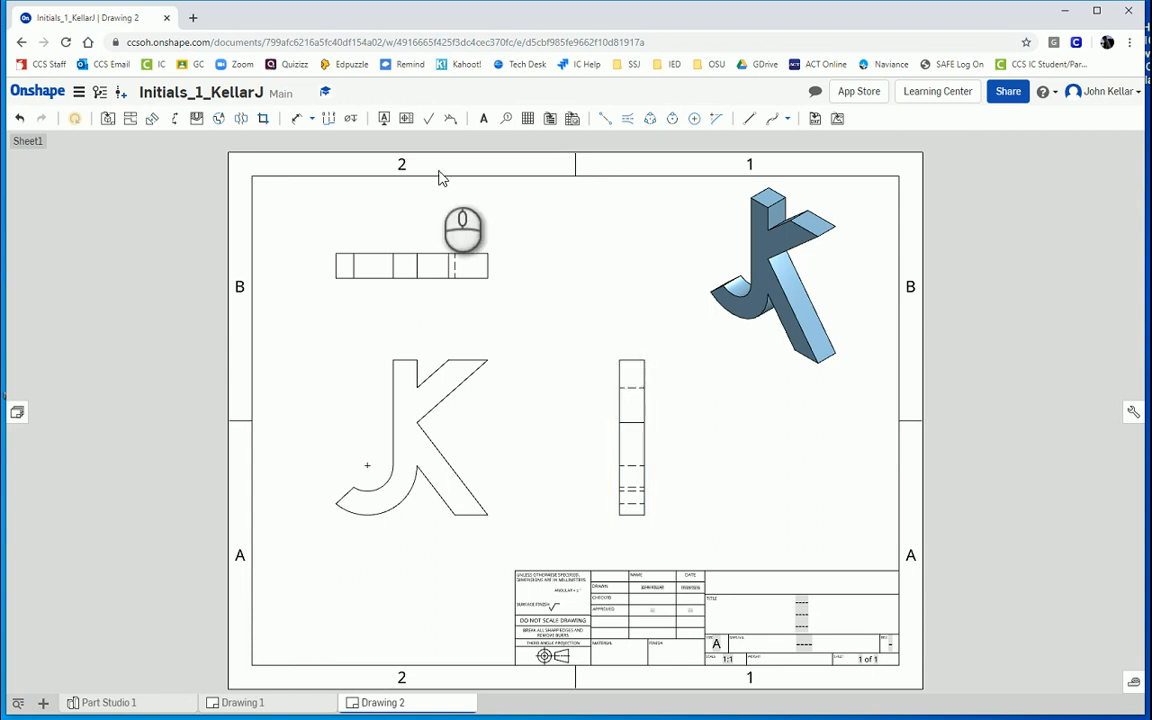
mouse_move(152, 118)
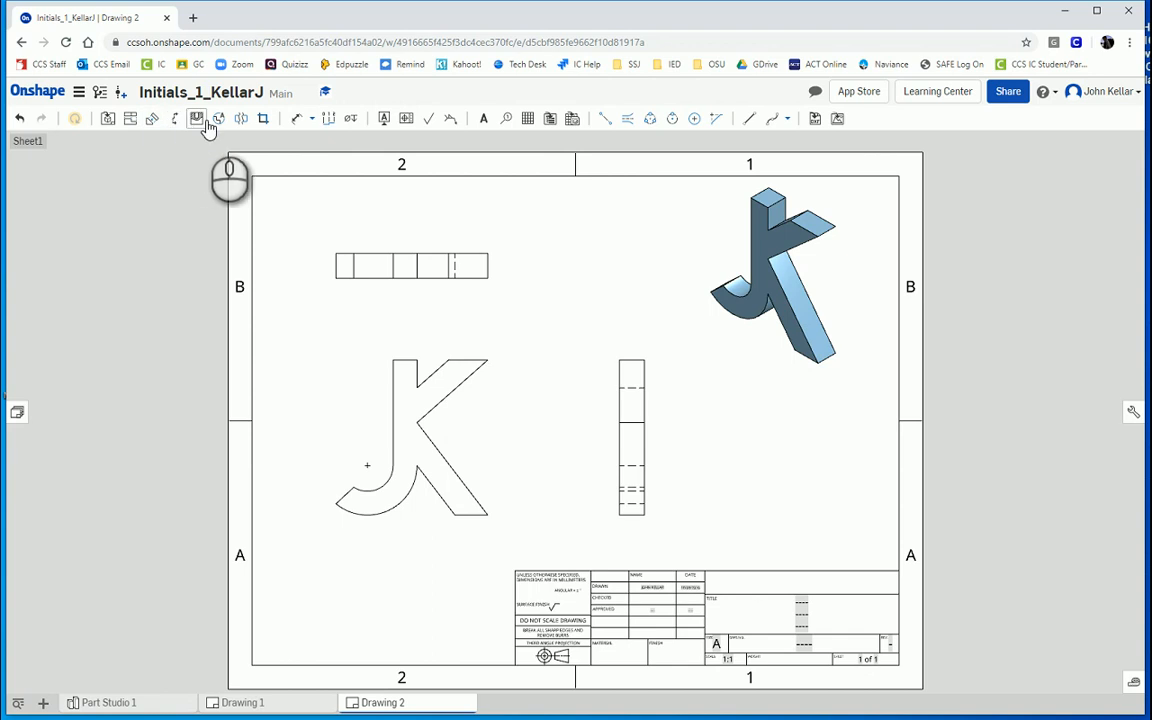
mouse_move(242, 118)
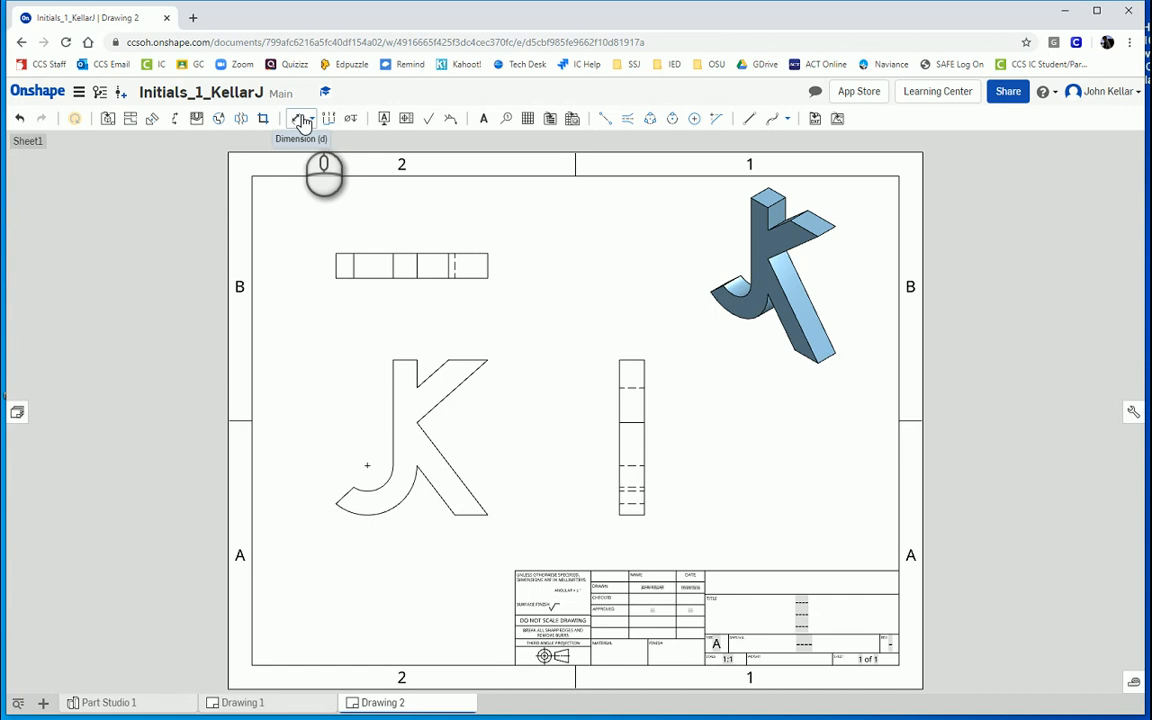
mouse_move(301, 118)
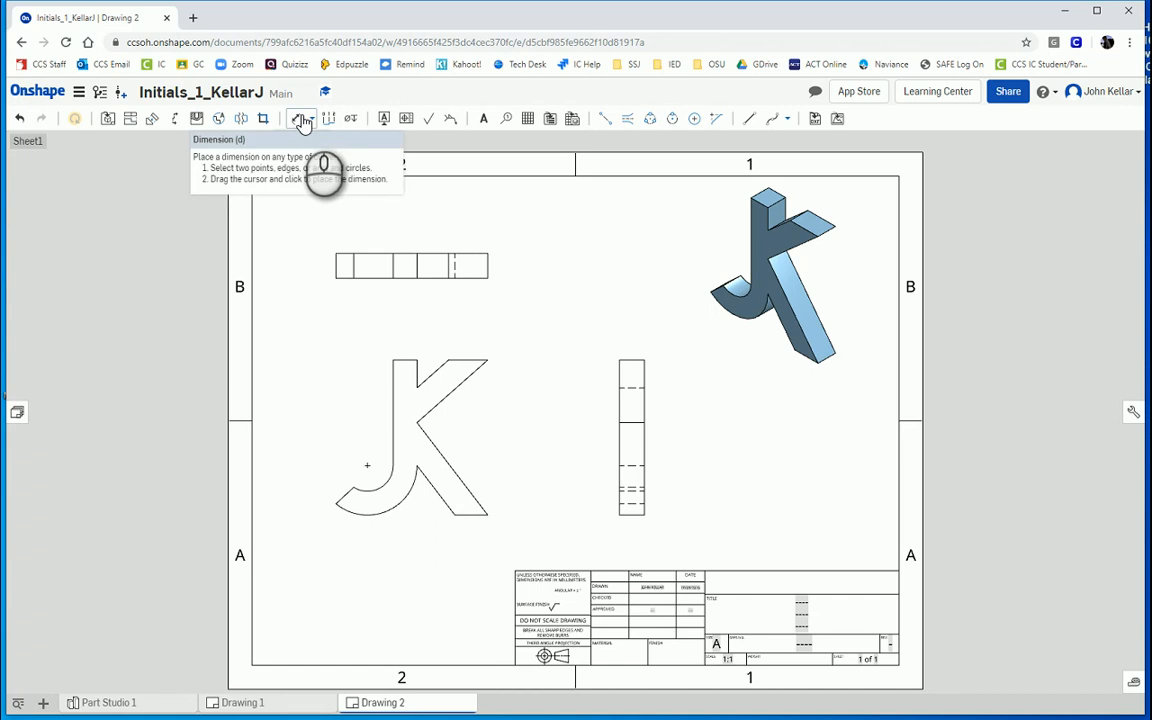
Step: Activate the Dimension tool in the drawing toolbar
click(301, 118)
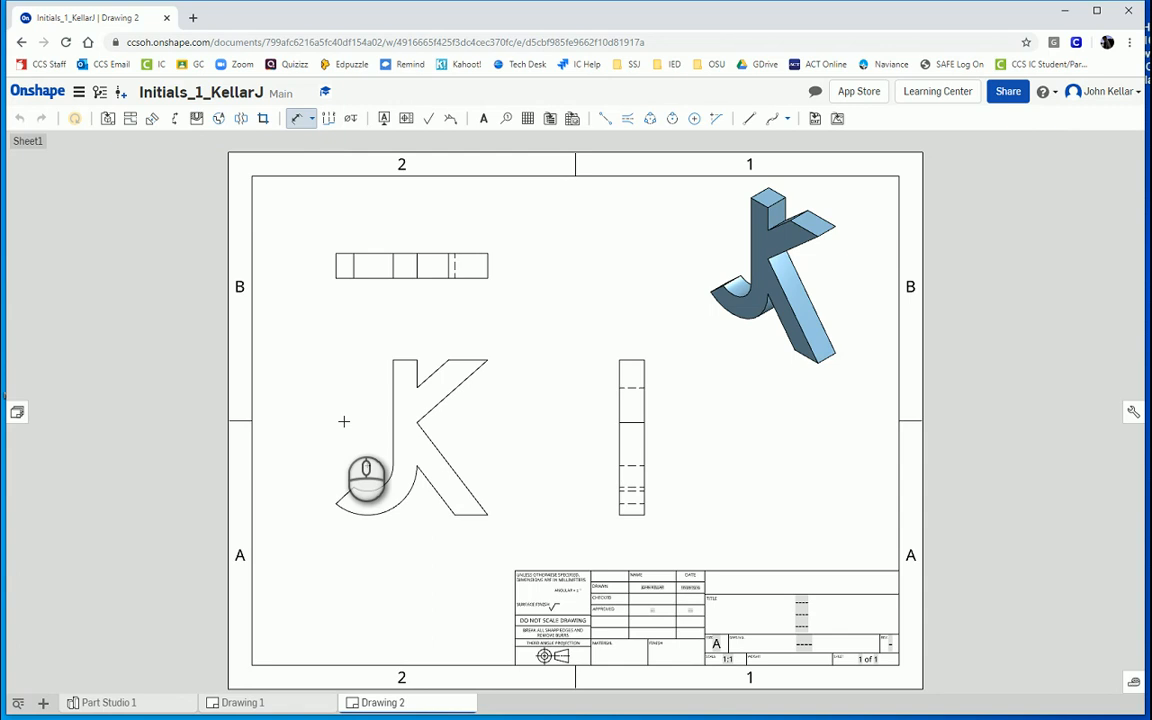
mouse_move(365, 515)
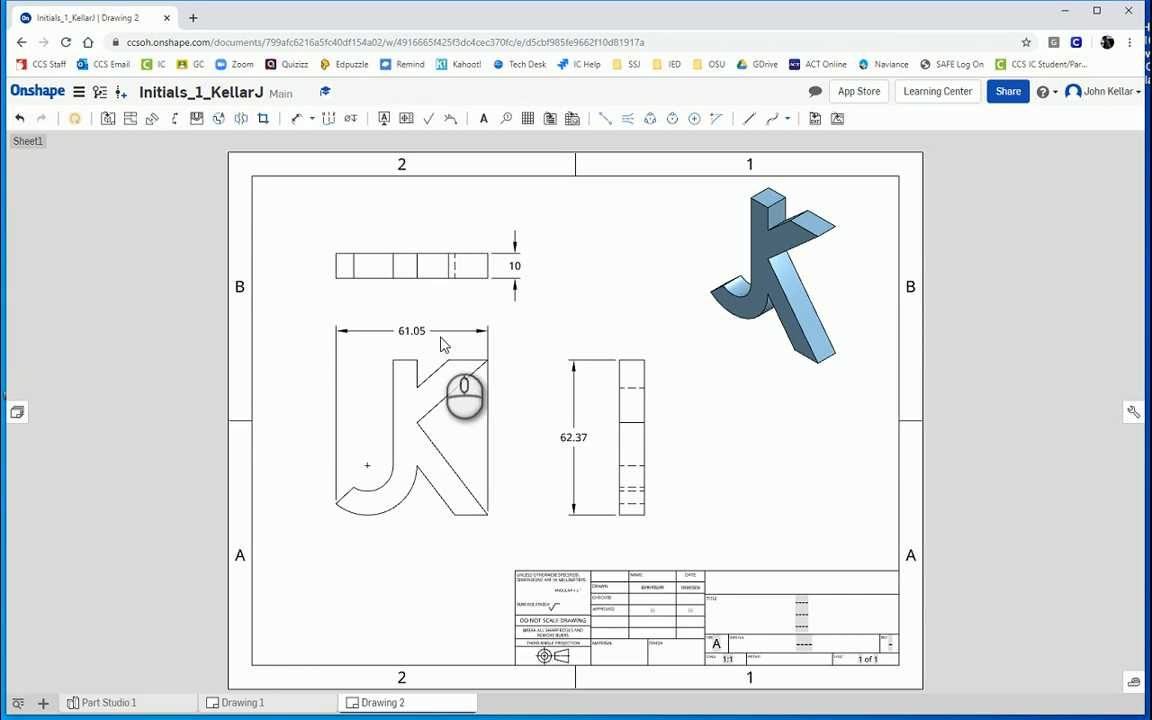
Step: Finish dimensioning, keeping the 61.05 width, 62.37 height and 10 depth
click(513, 266)
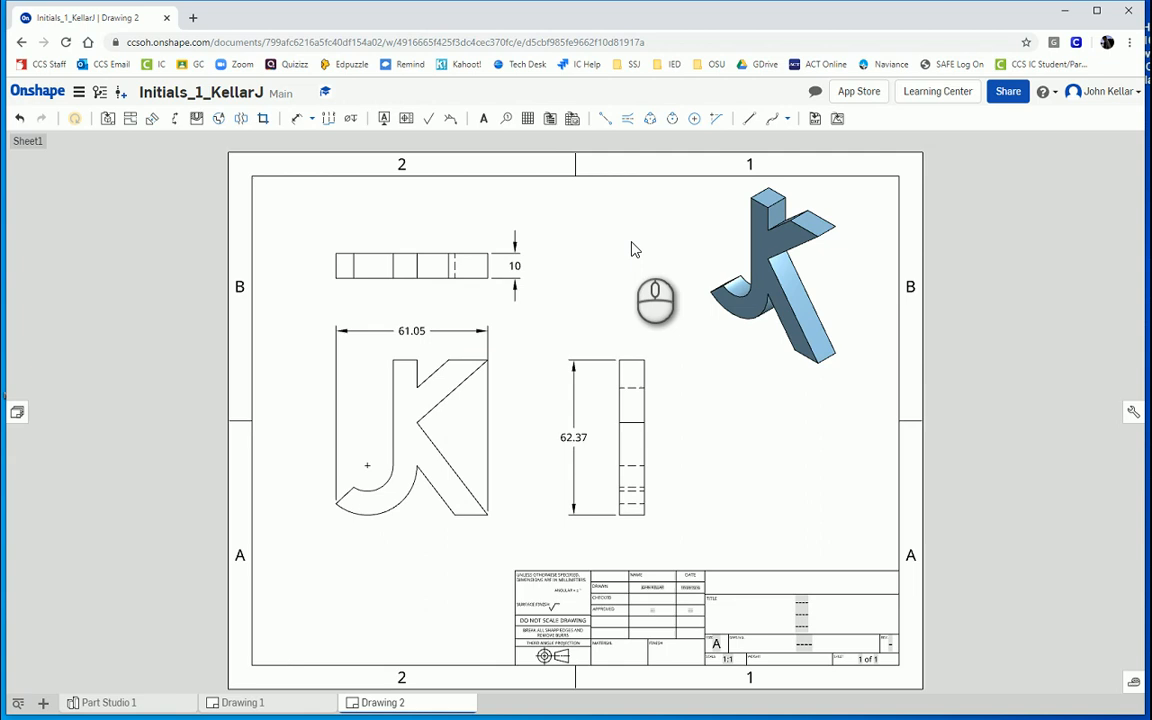
mouse_move(622, 251)
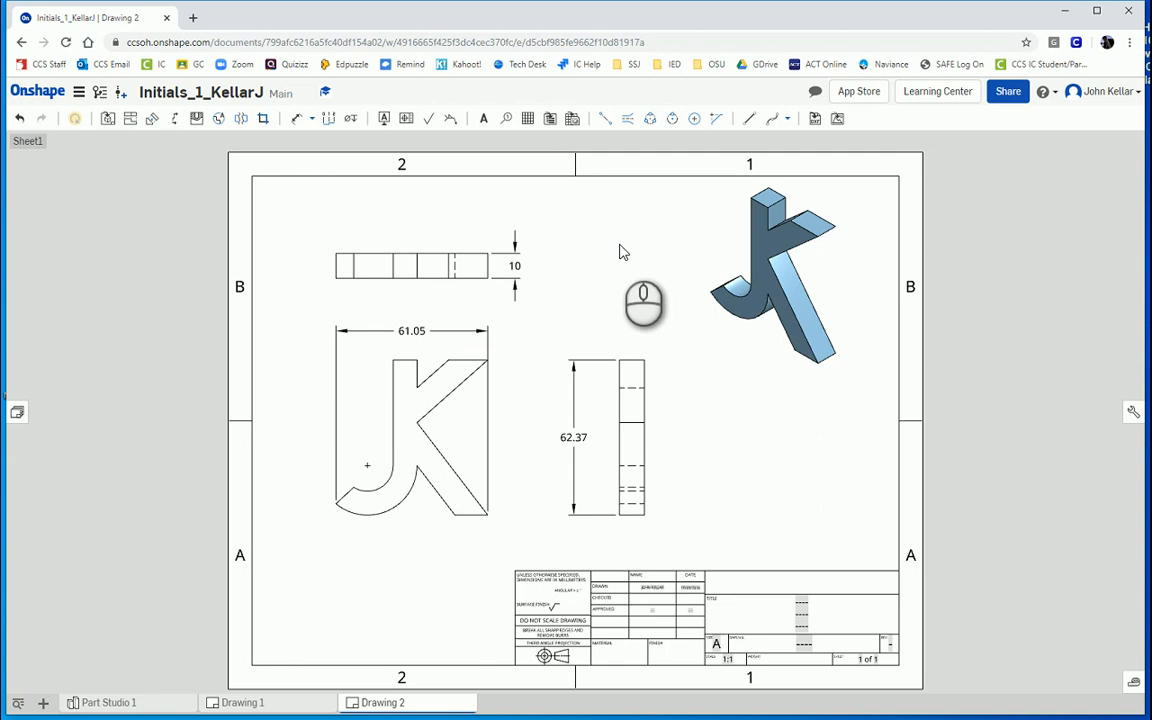